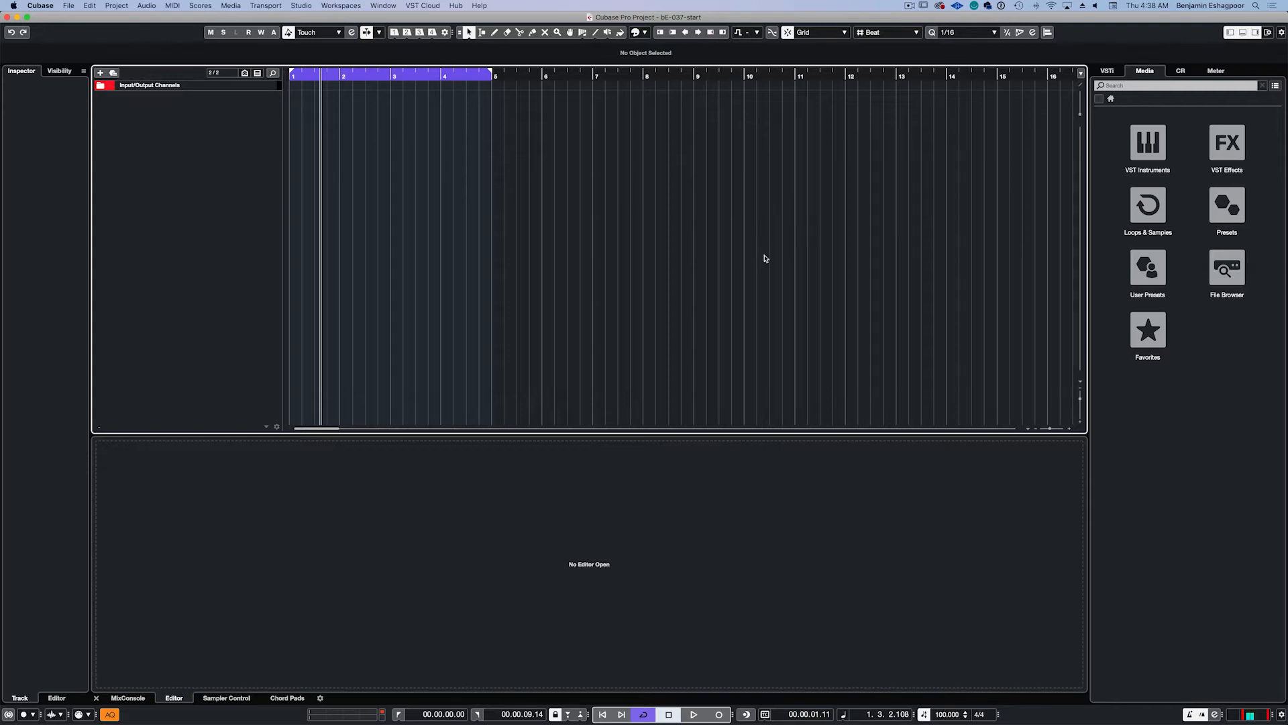
mouse_move(1182, 170)
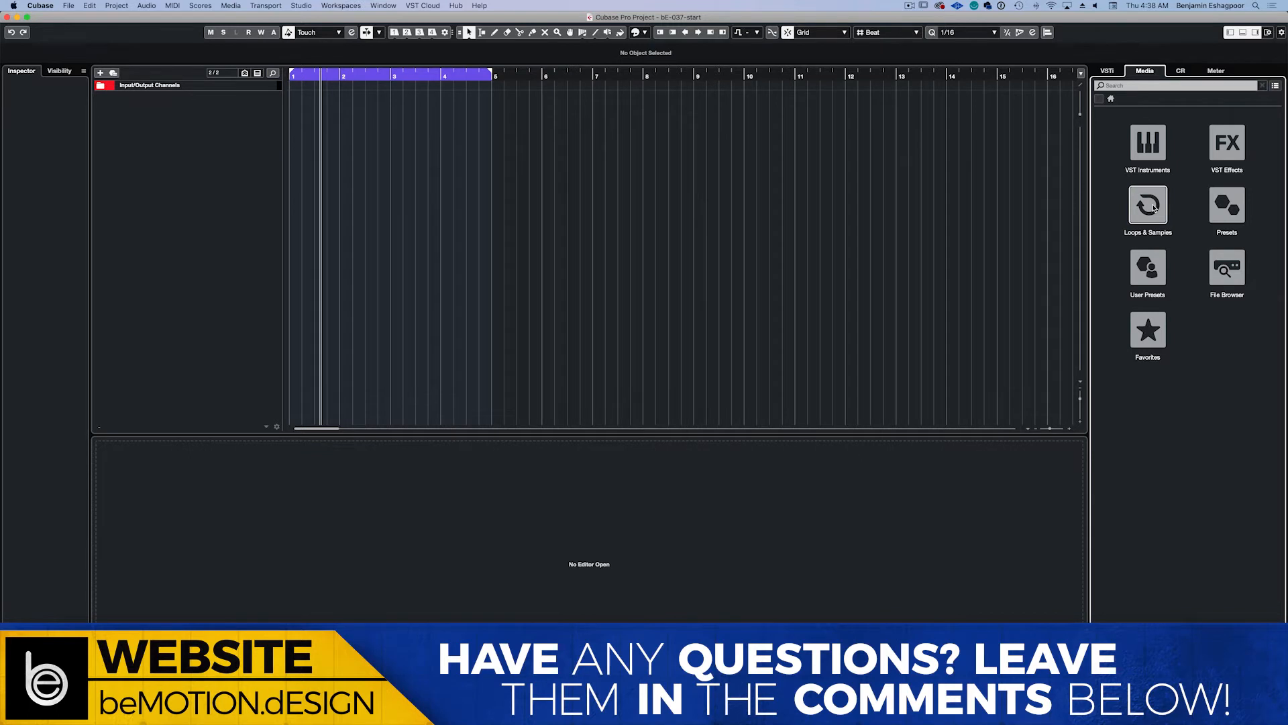
Enter Loops & Samples and load the Loop Mash Factory Library in the MediaBay
click(1147, 205)
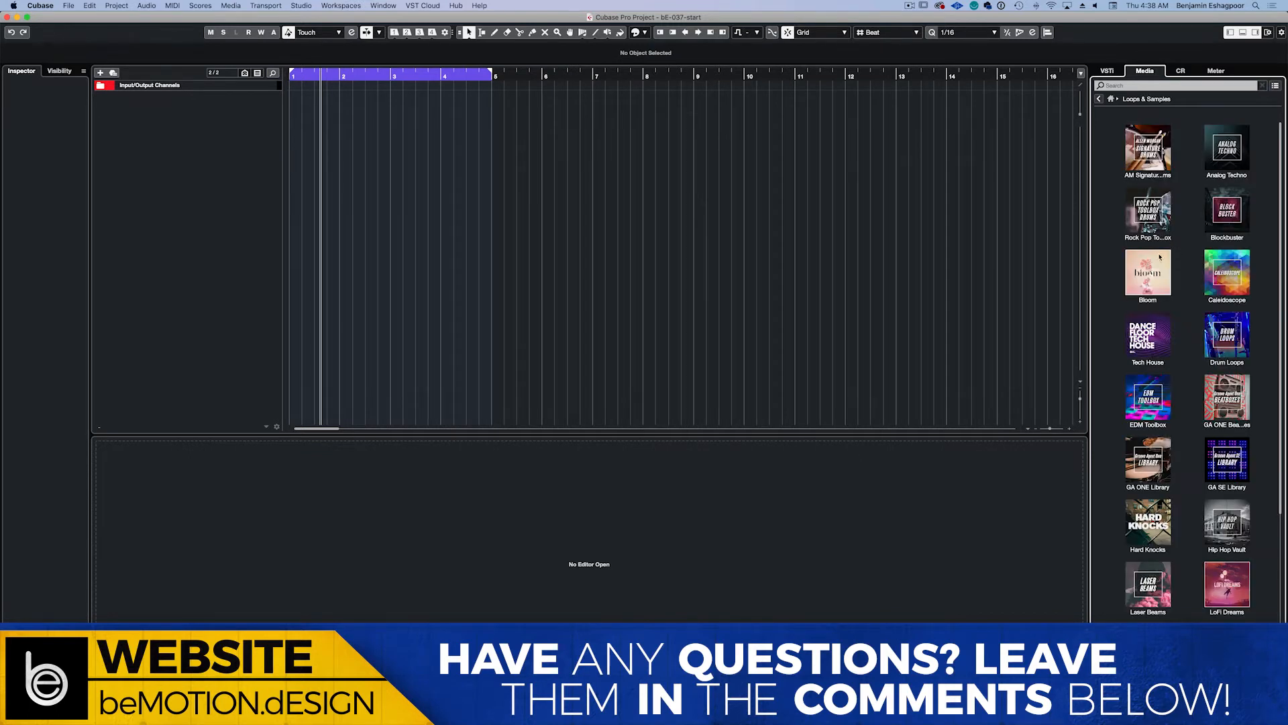
scroll(down, 3)
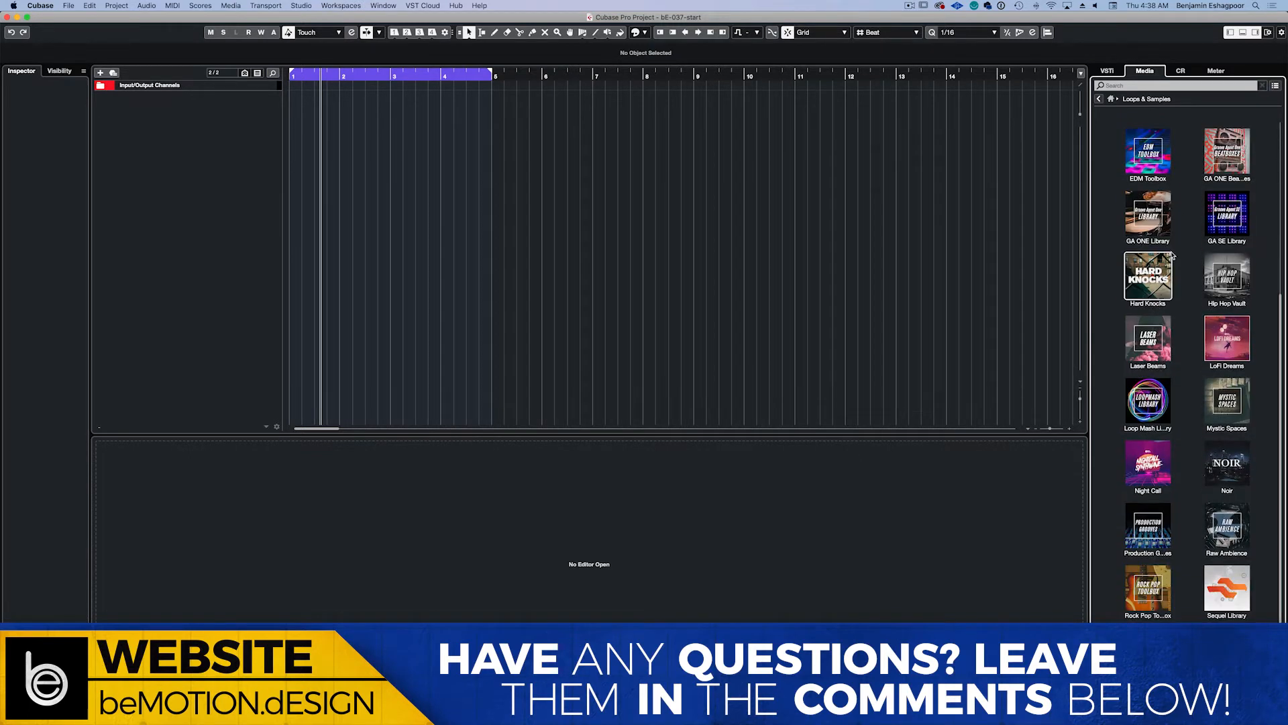
double_click(1147, 403)
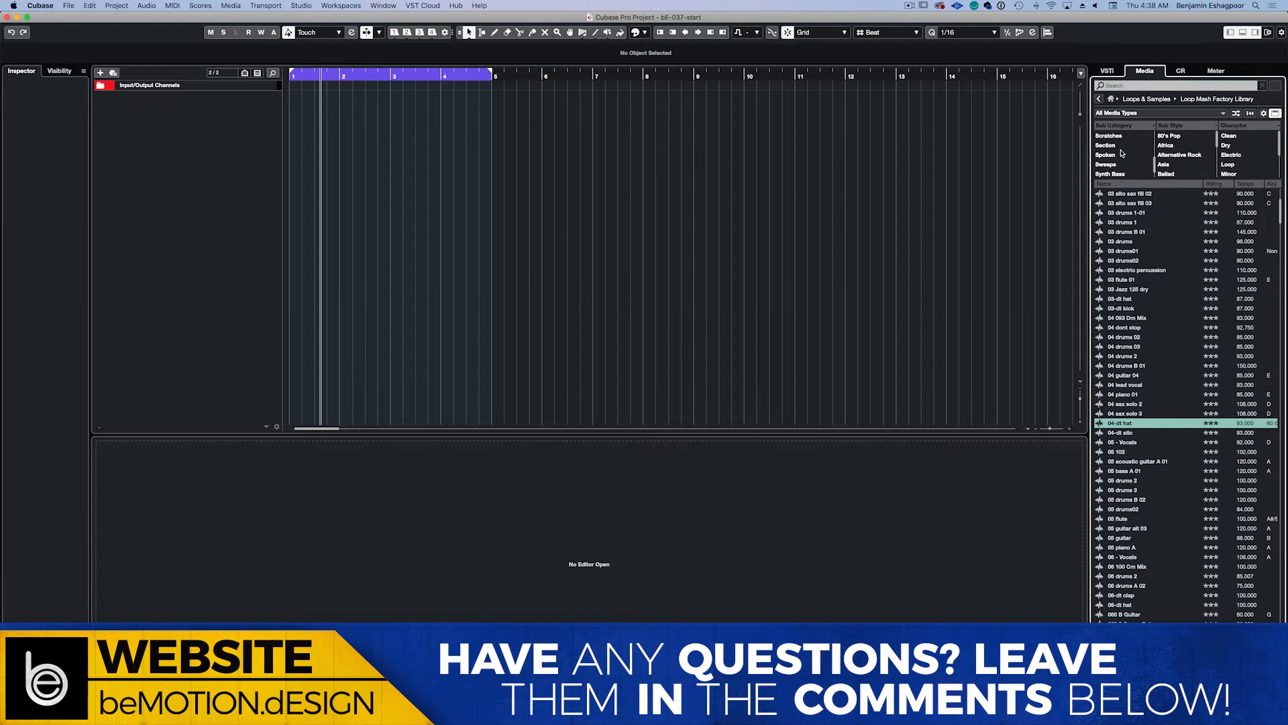
Filter the library to Beats and audition drum loops such as 04 080 Dm Mix
scroll(down, 3)
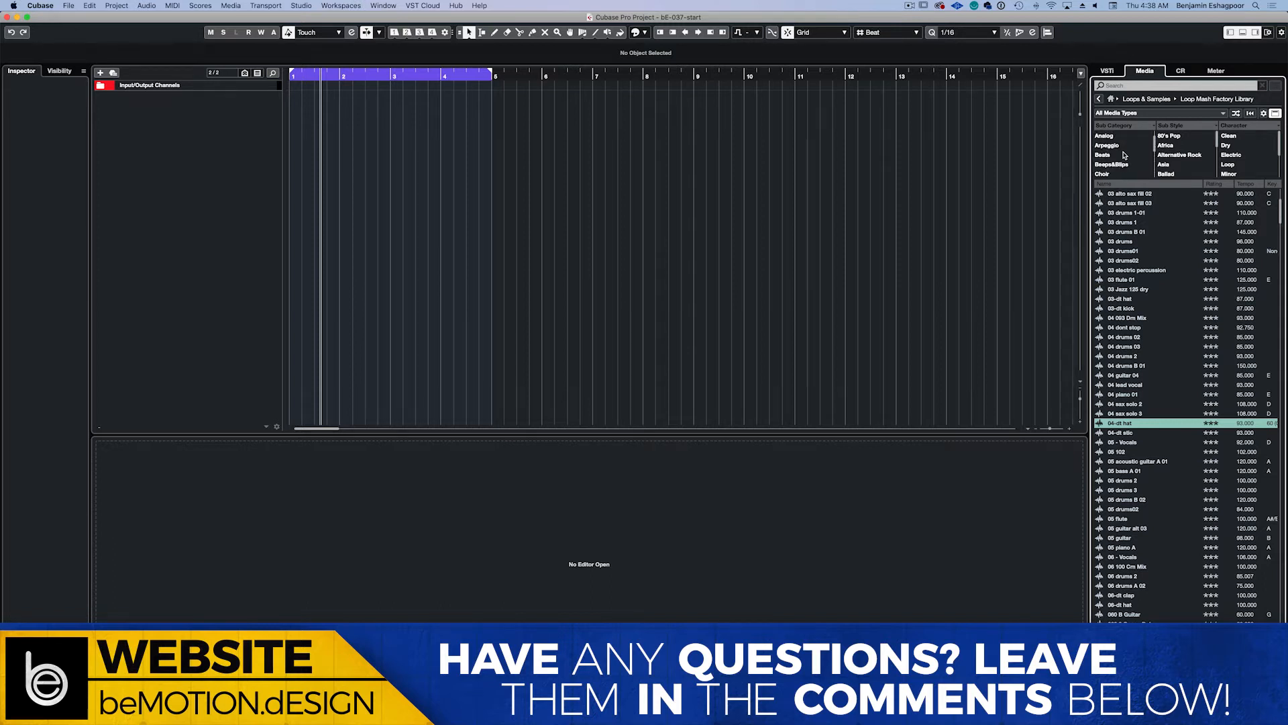
click(1103, 154)
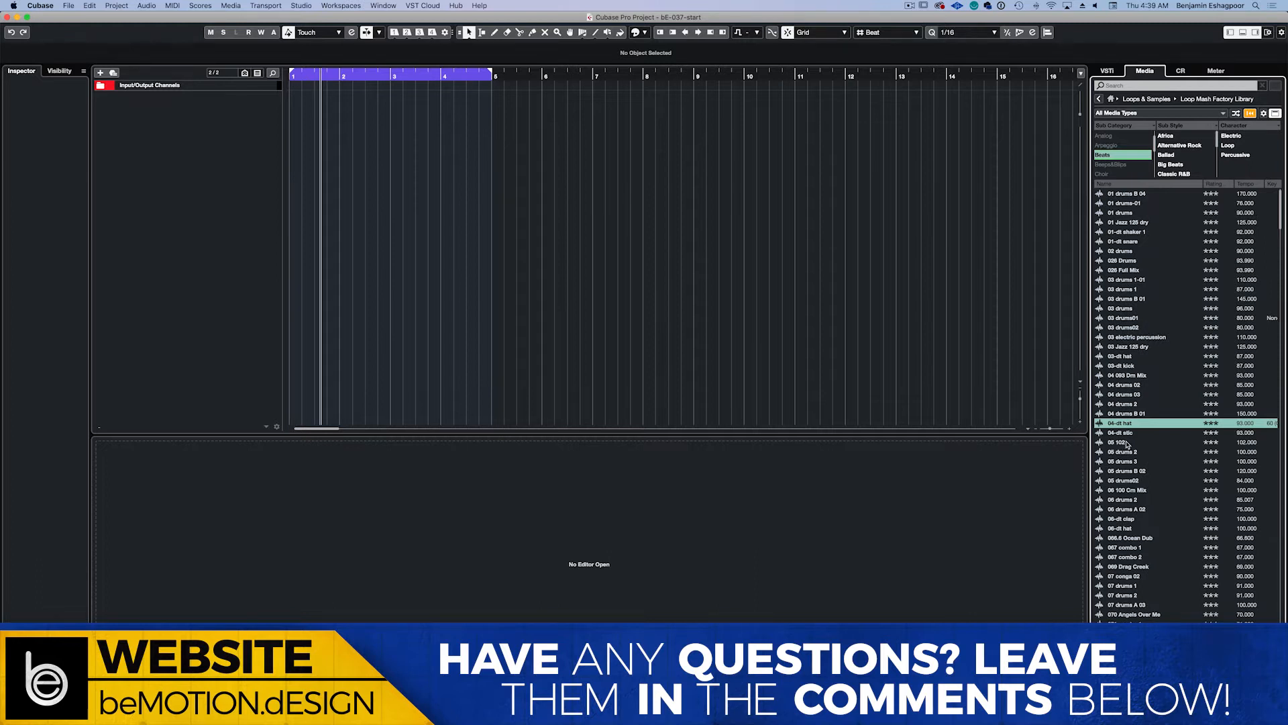
click(1150, 375)
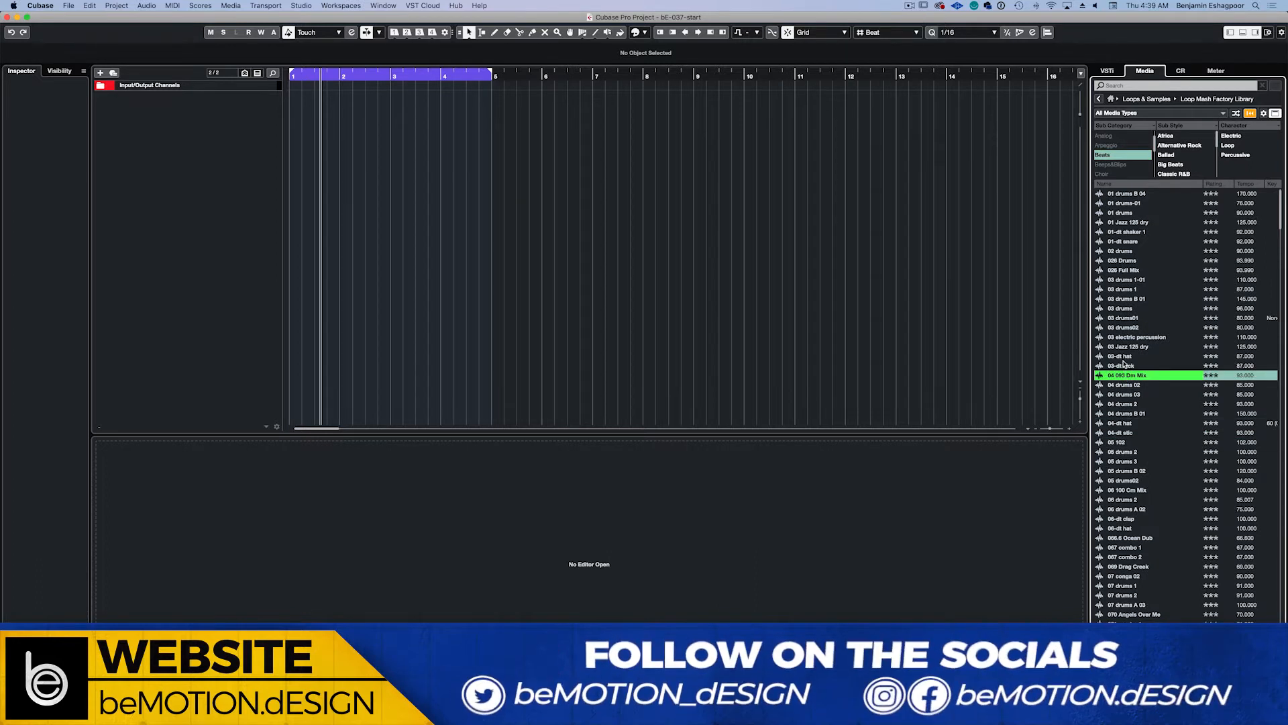
click(1150, 433)
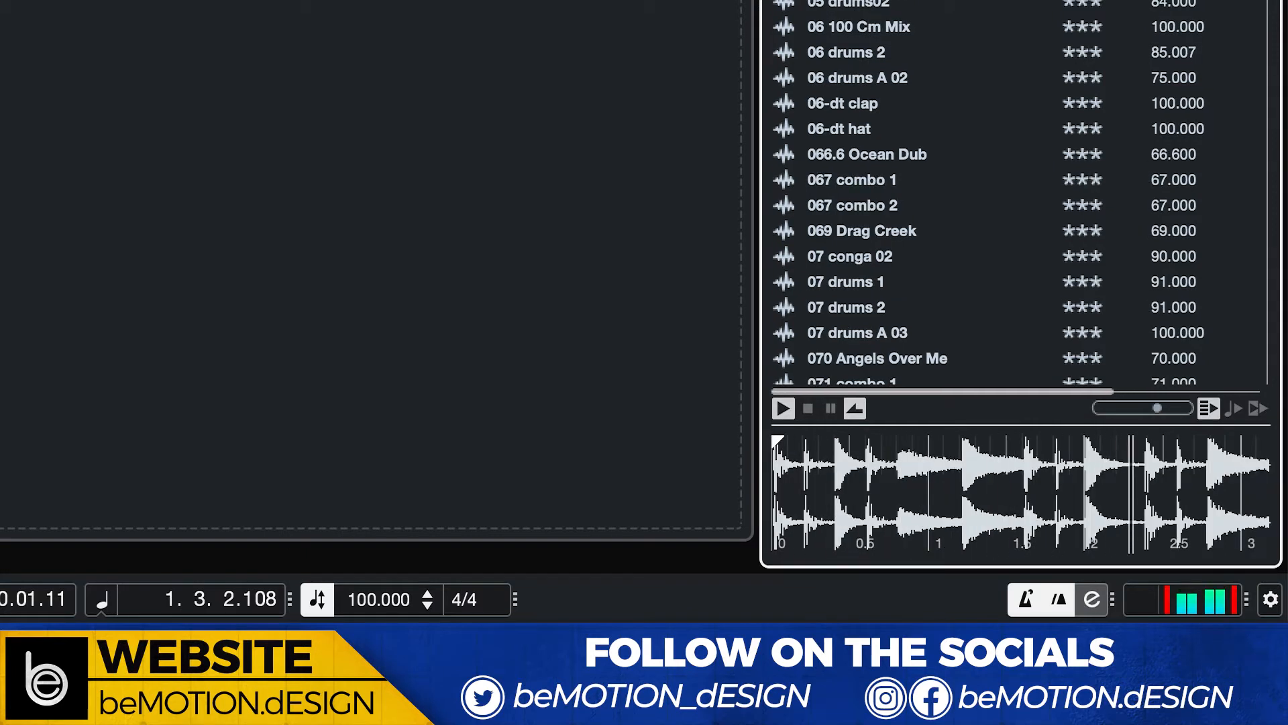
Play the selected drum loop in the Previewer and let it stop
click(781, 408)
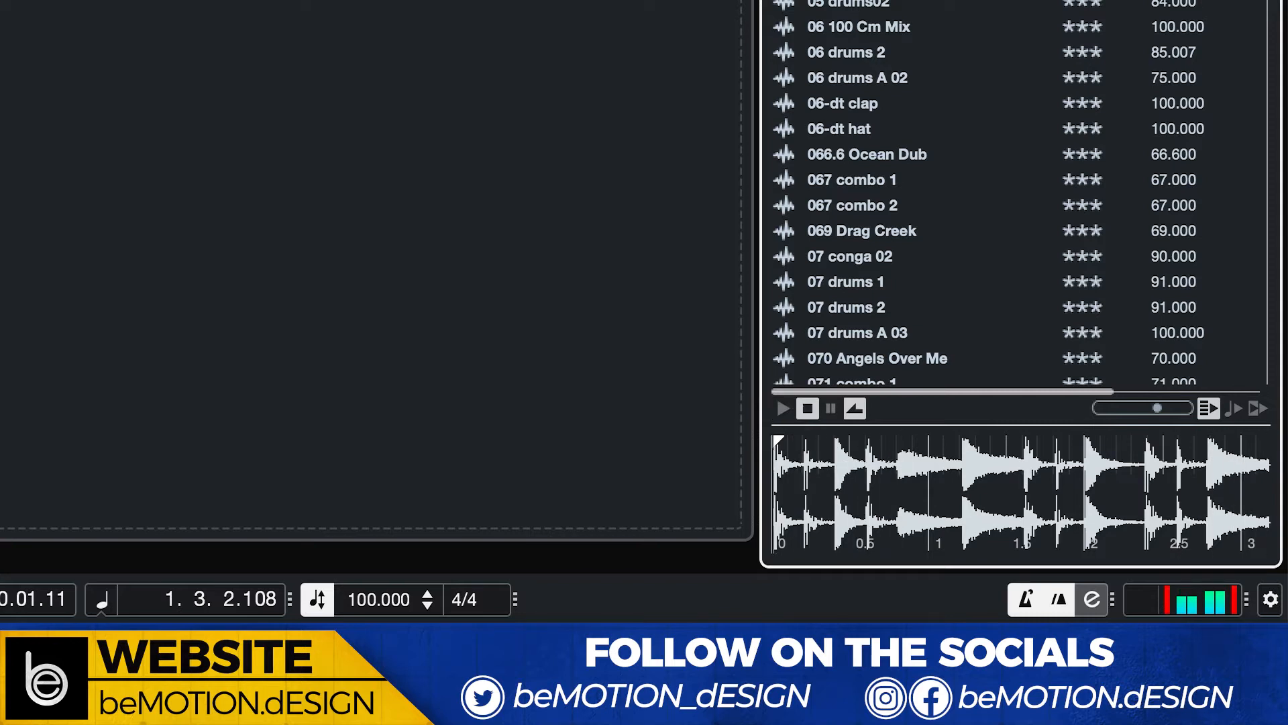
mouse_move(639, 184)
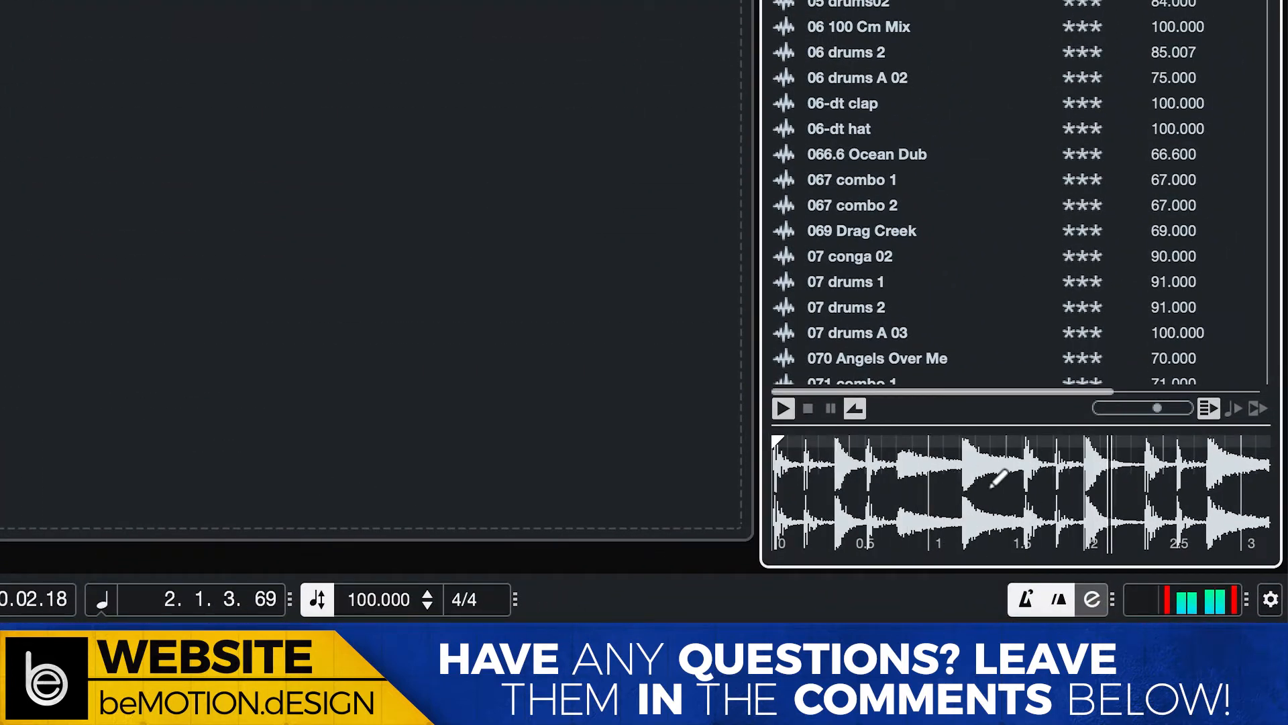
Enable Align Beats to Project and replay the loop at the project tempo
click(1232, 408)
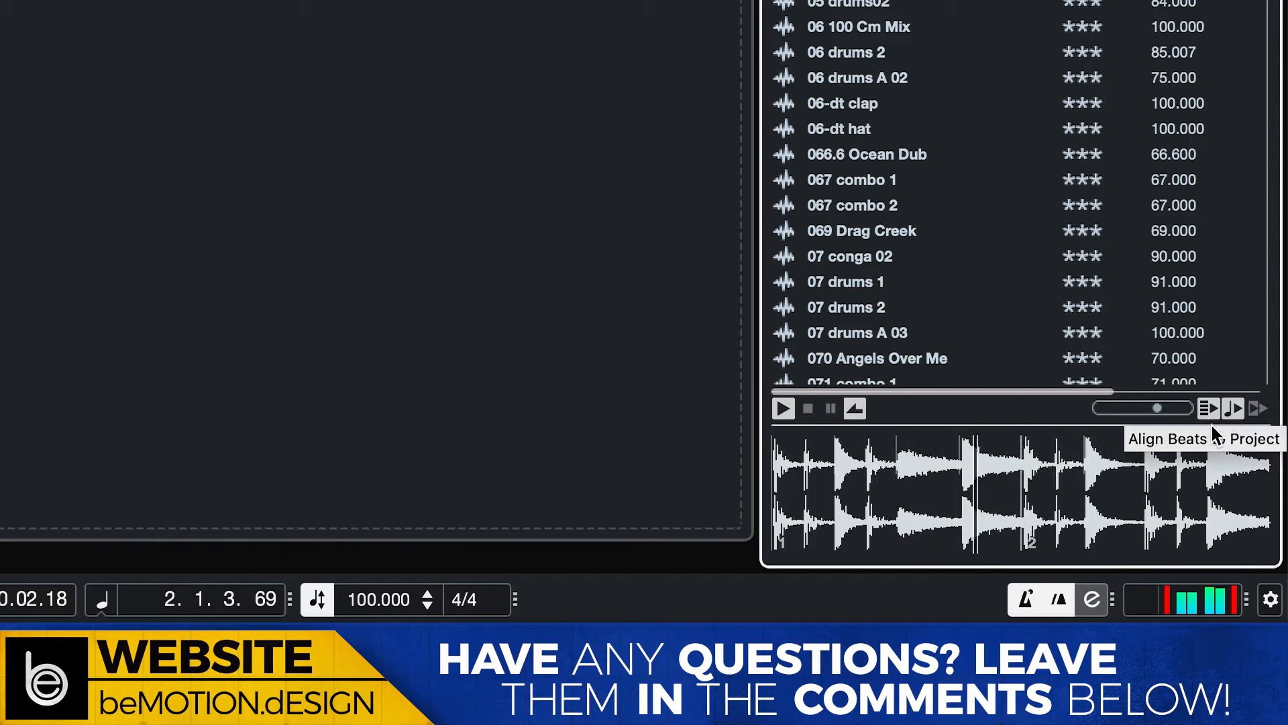
mouse_move(1179, 159)
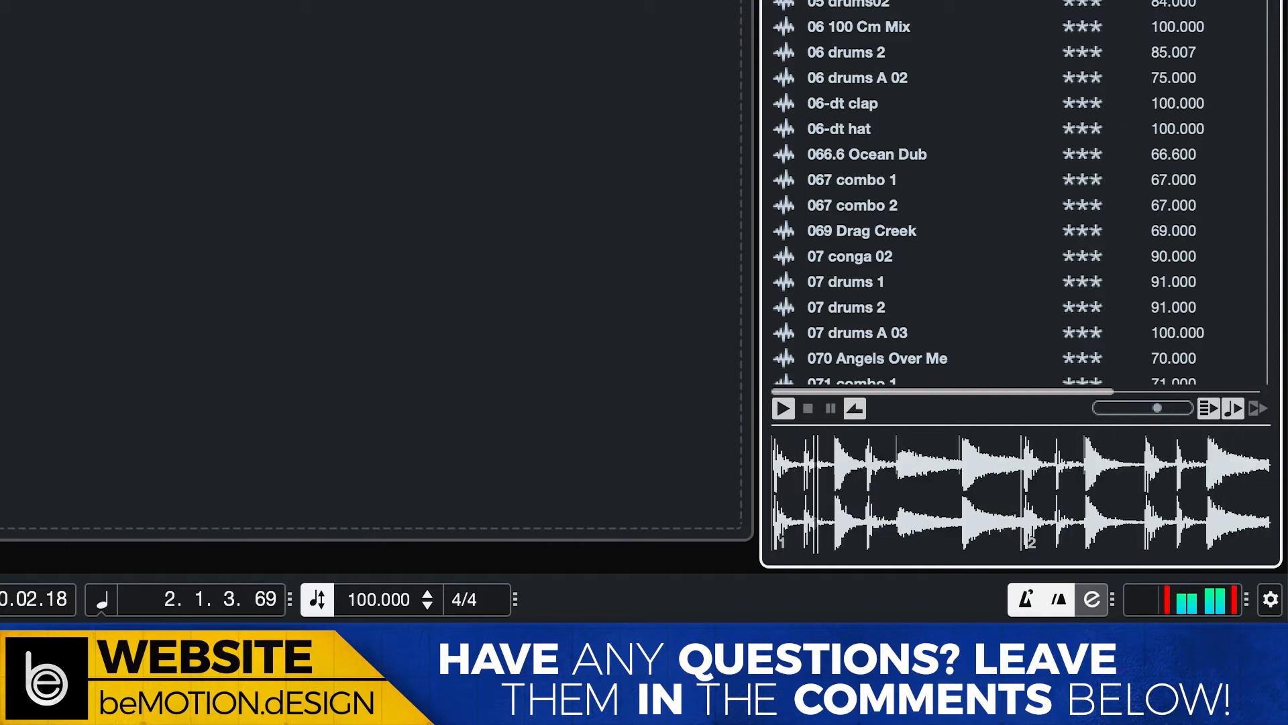
click(847, 53)
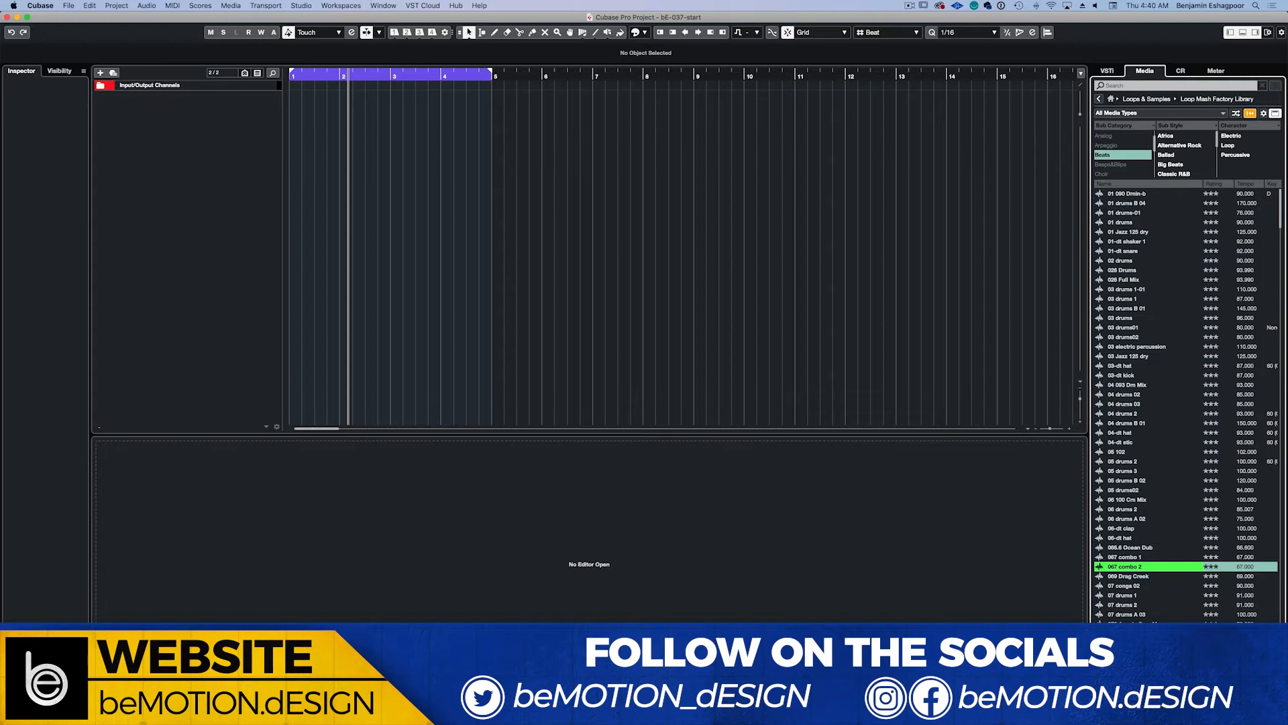
mouse_move(1083, 569)
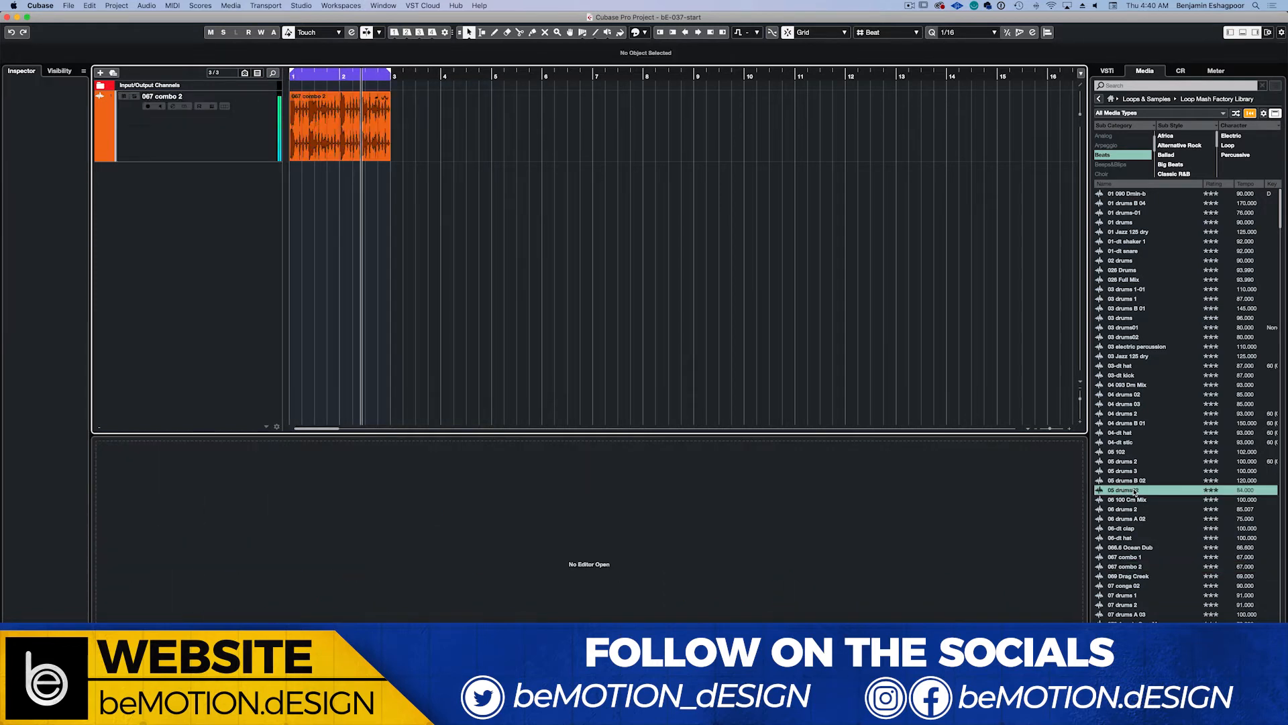
With 067 combo 2 placed as a track, select another drum loop to preview
click(1142, 393)
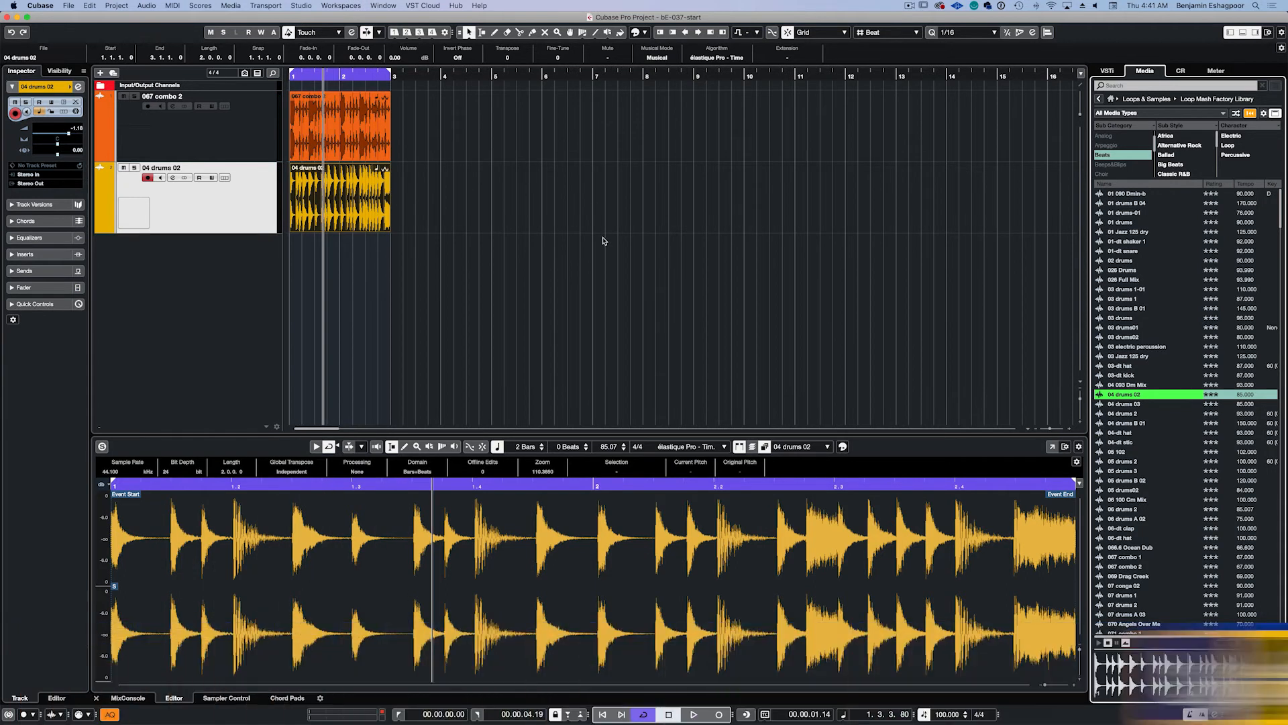
mouse_move(923, 113)
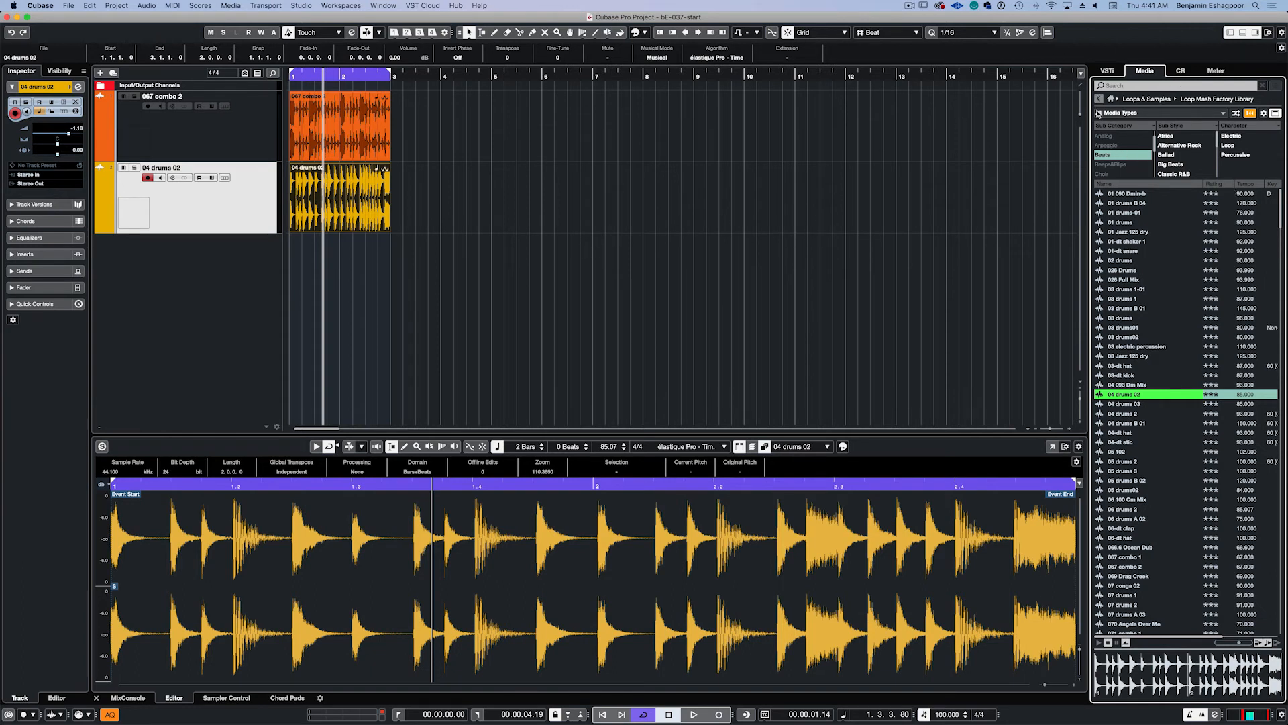
Return the MediaBay to its top-level content categories after adding 04 drums 02
click(1109, 98)
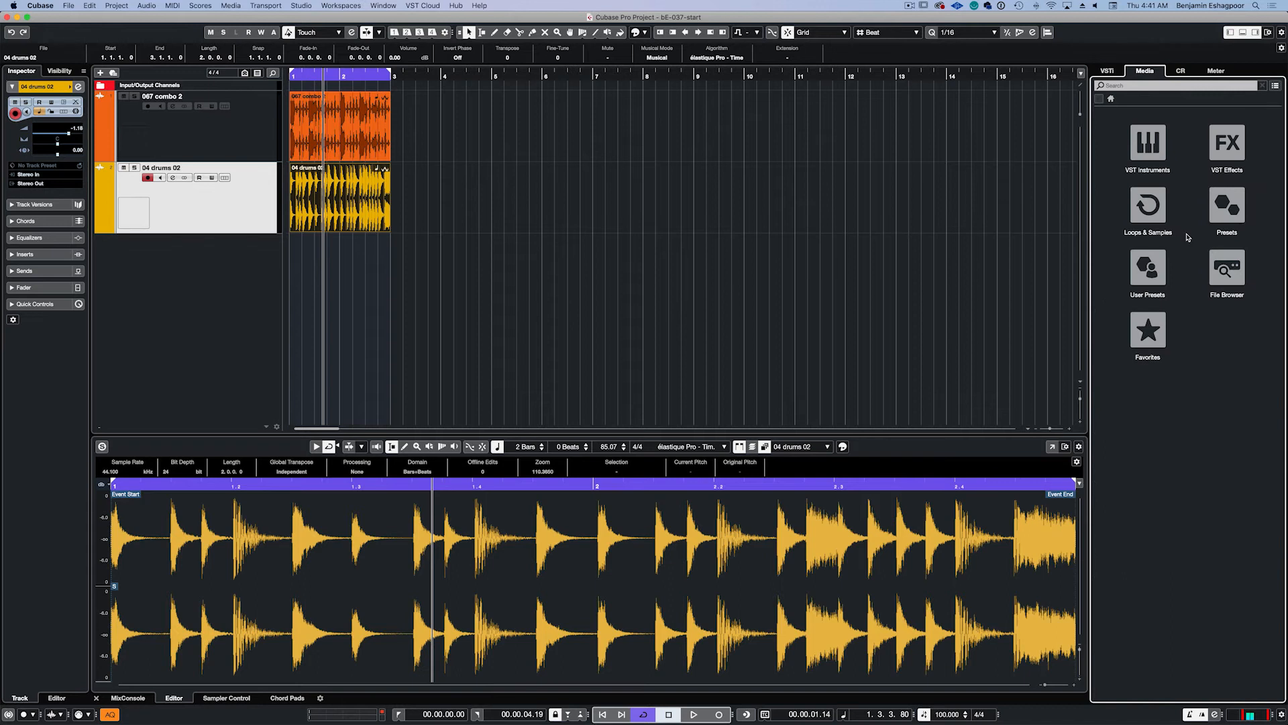
Switch to the File Browser to reach the Dig It Apple Loops drum files
click(1226, 267)
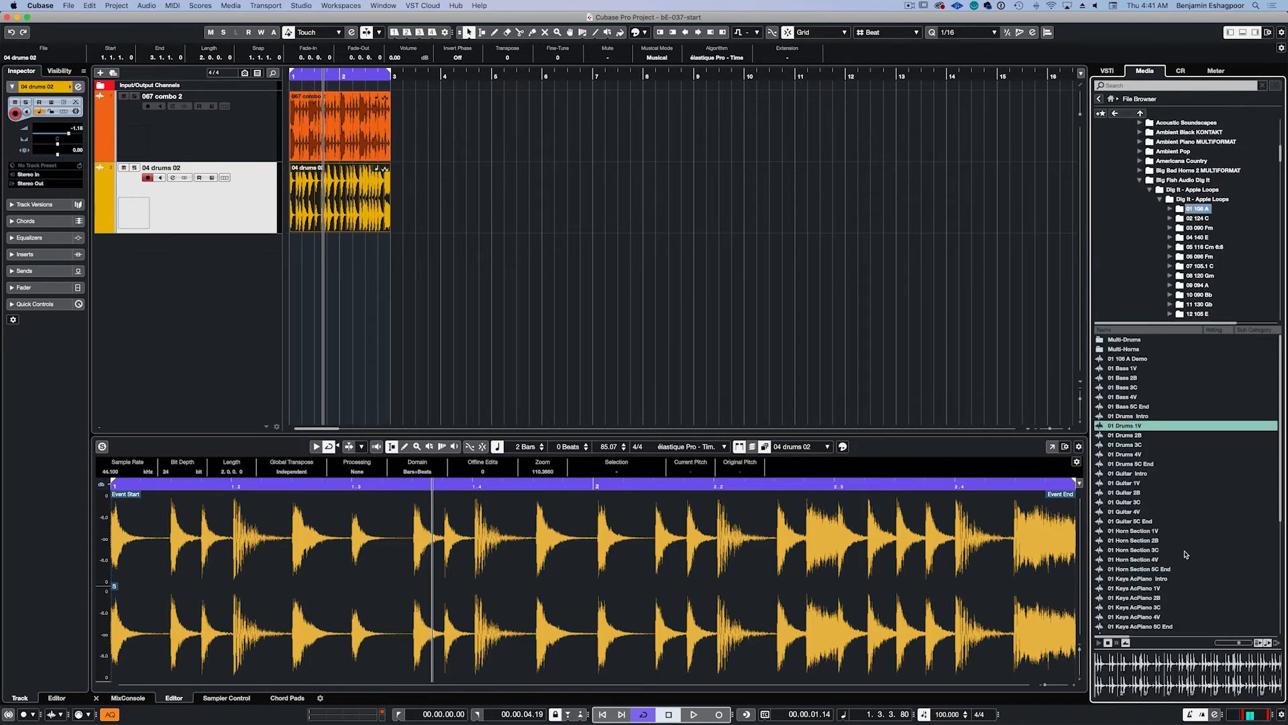
mouse_move(1128, 440)
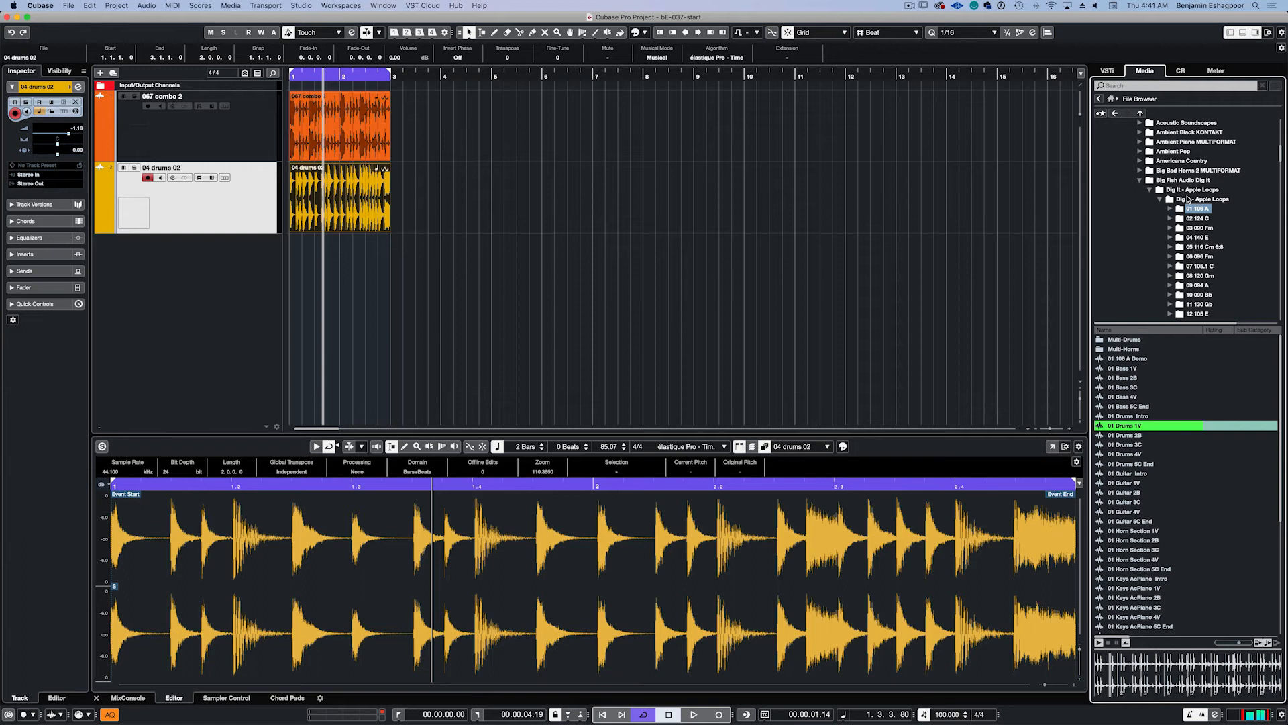
mouse_move(1275, 557)
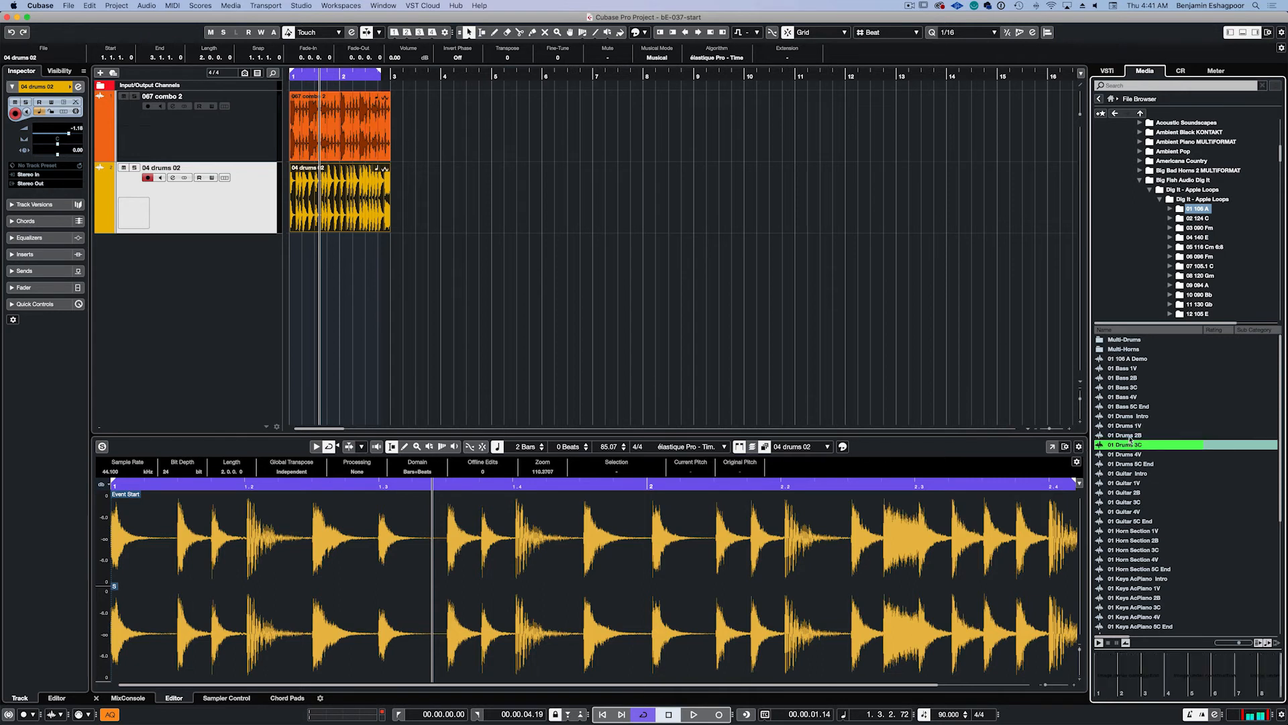
Audition the 01 Drums 2B Apple Loop with the project tempo at 90 BPM
click(1130, 434)
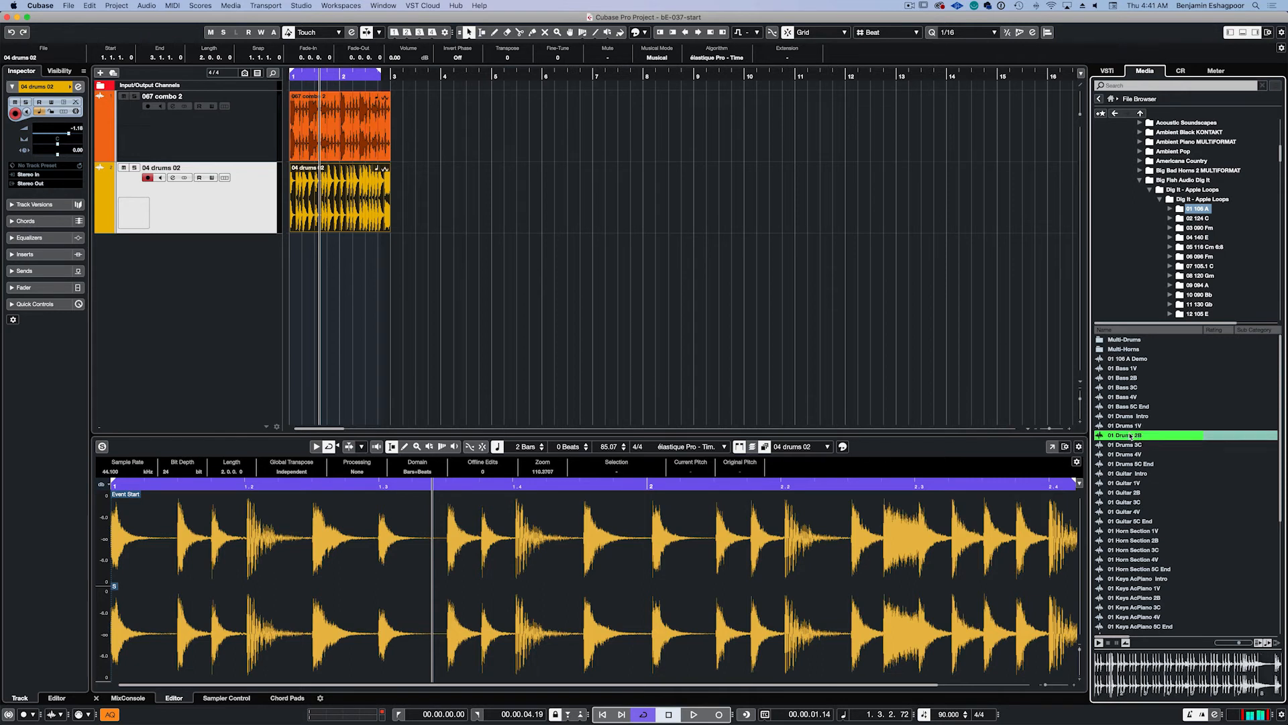